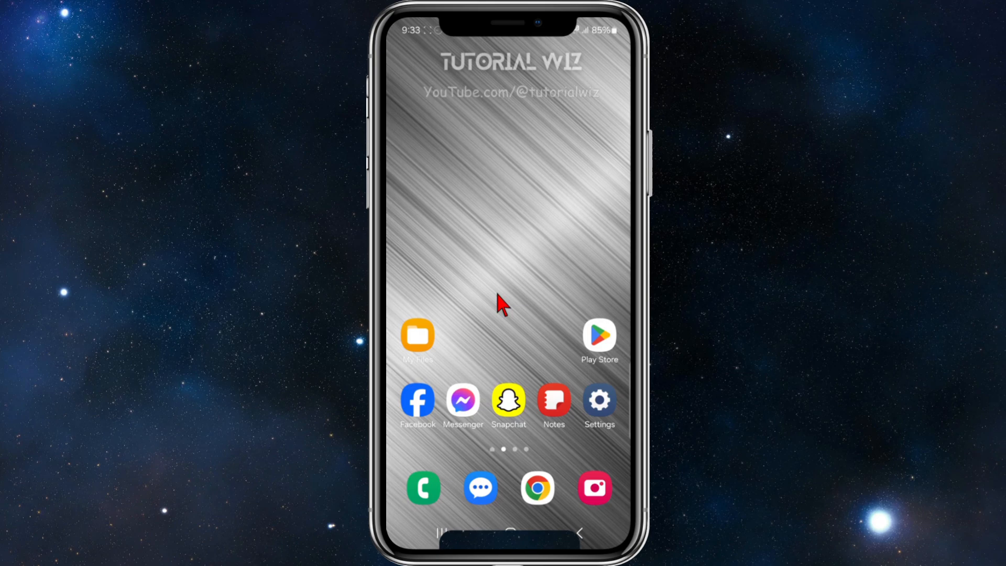
Step: Launch Samsung Notes from the home screen, landing on the 'Tutorial' note
left_click(554, 404)
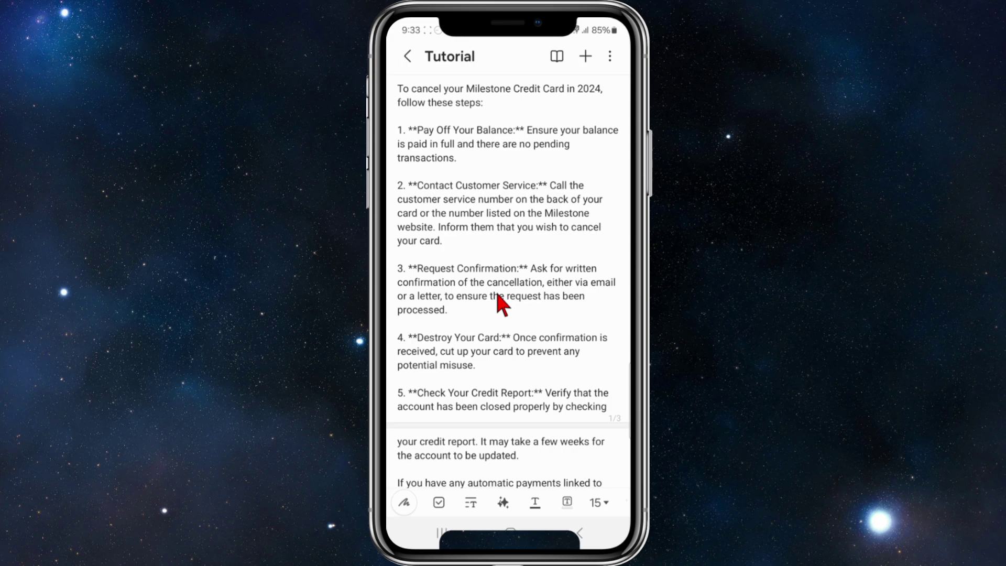
mouse_move(489, 133)
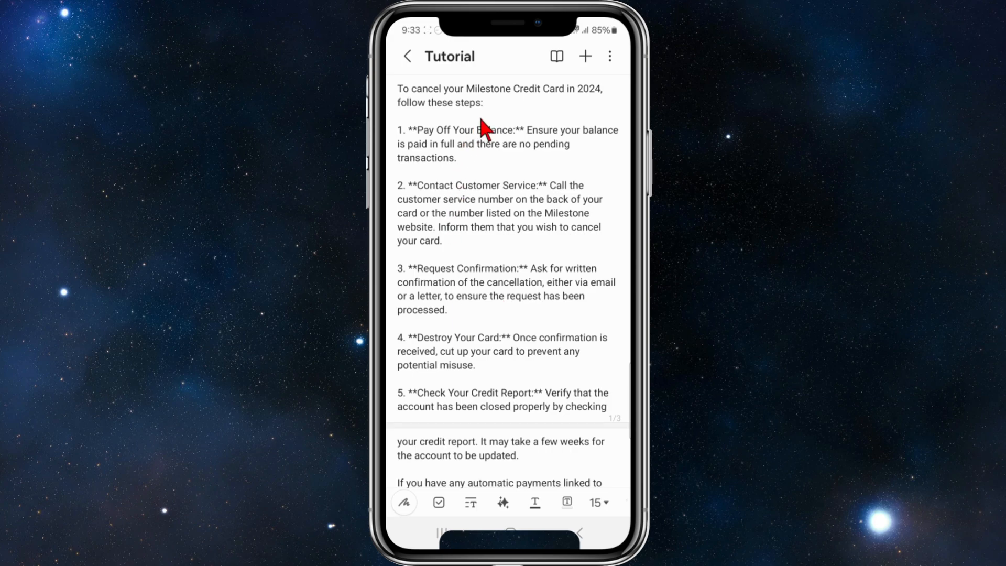
mouse_move(467, 152)
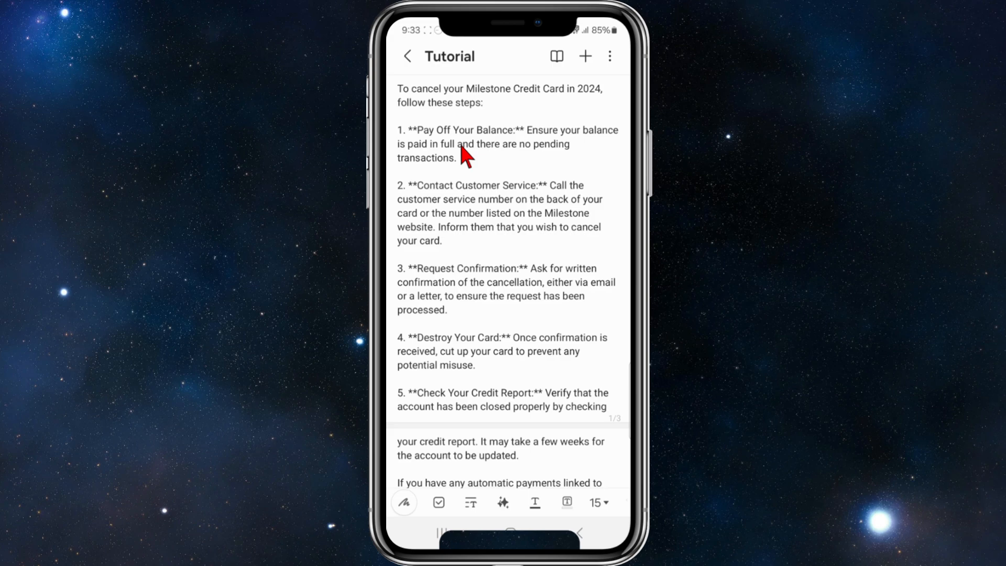
mouse_move(496, 165)
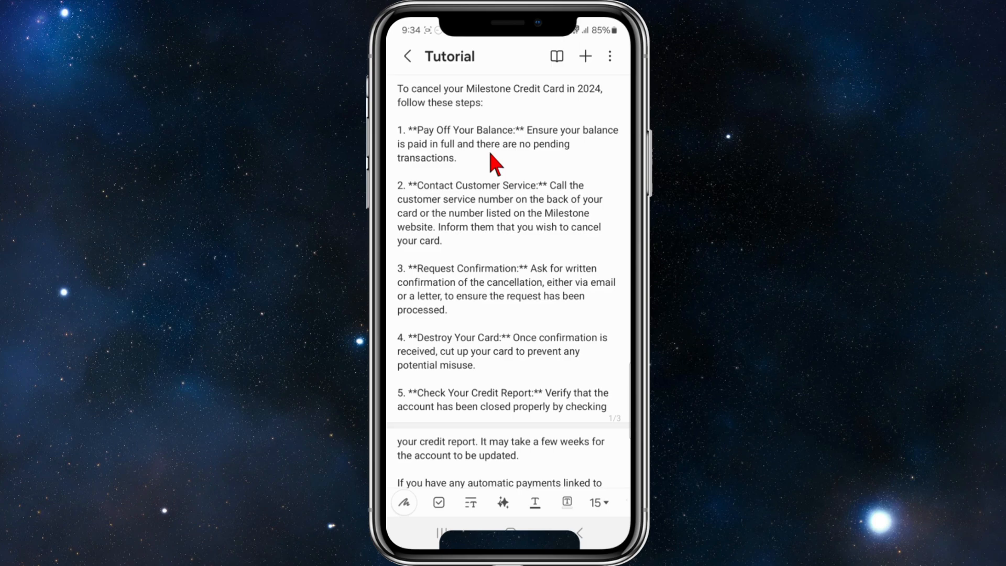
mouse_move(476, 204)
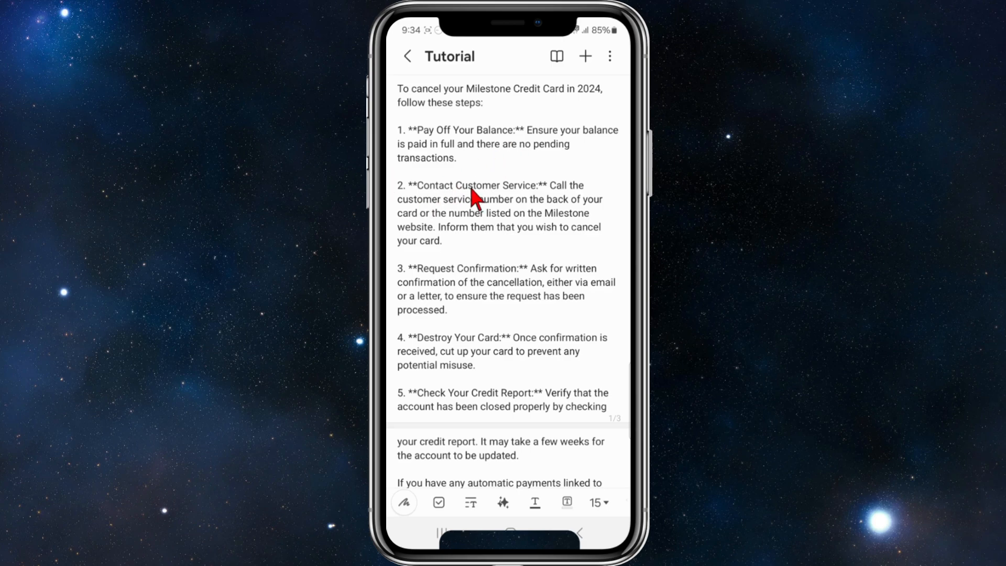
mouse_move(477, 202)
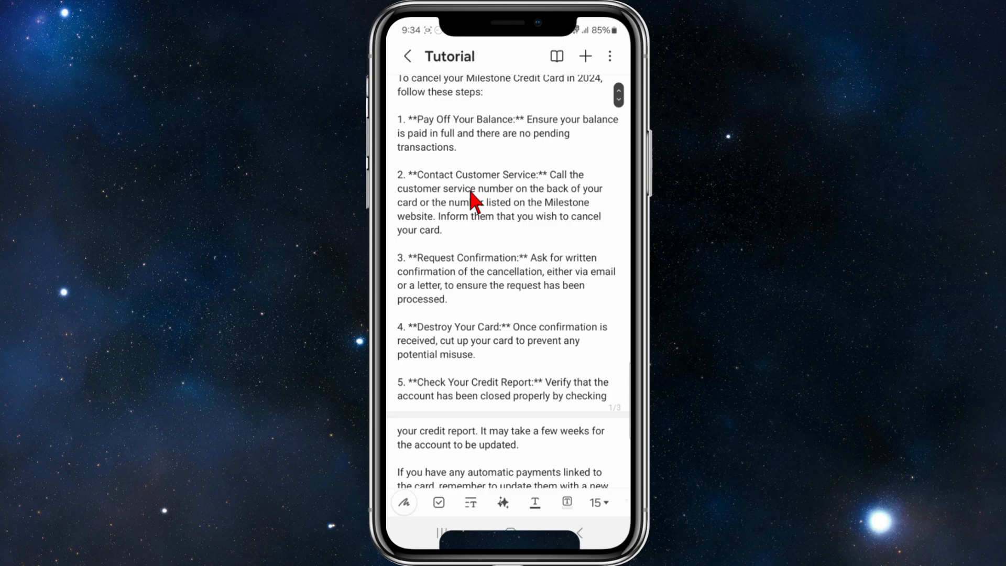
Step: Scroll down past steps 1 and 2 to the later cancellation steps
scroll("down", 3)
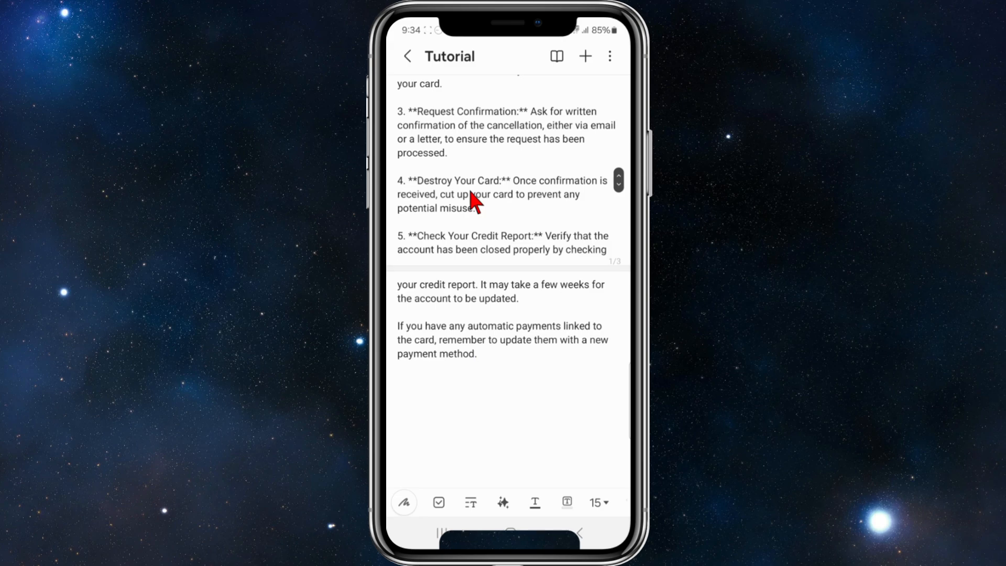
Step: Scroll to the note's end, leaving step five and the automatic-payments reminder on screen
left_click(475, 354)
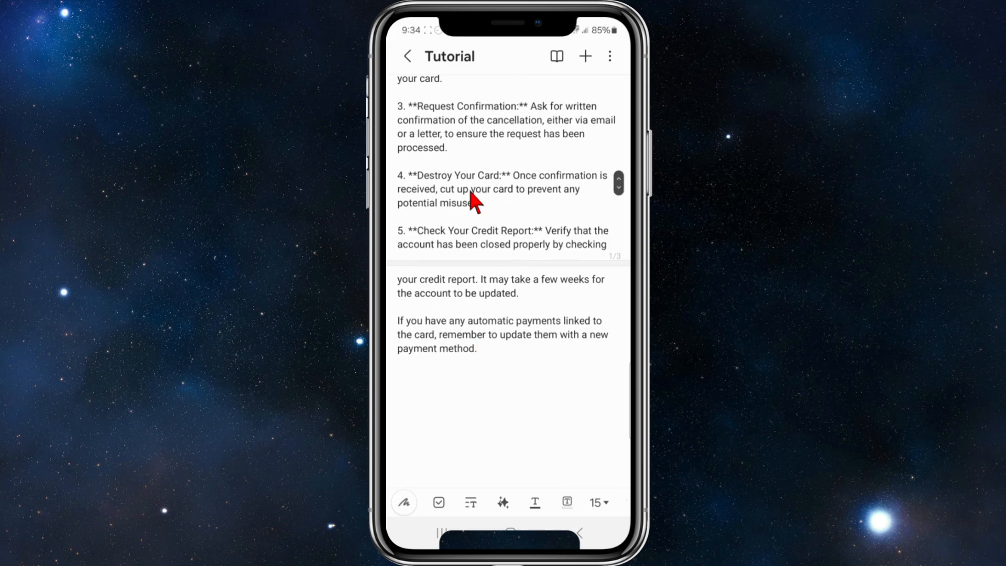
scroll("down", 3)
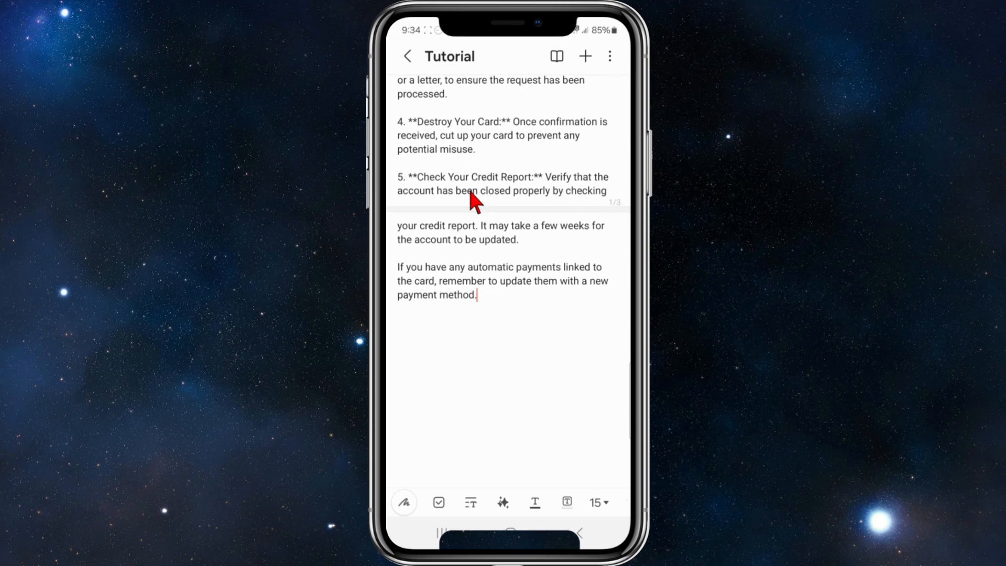
scroll("down", 3)
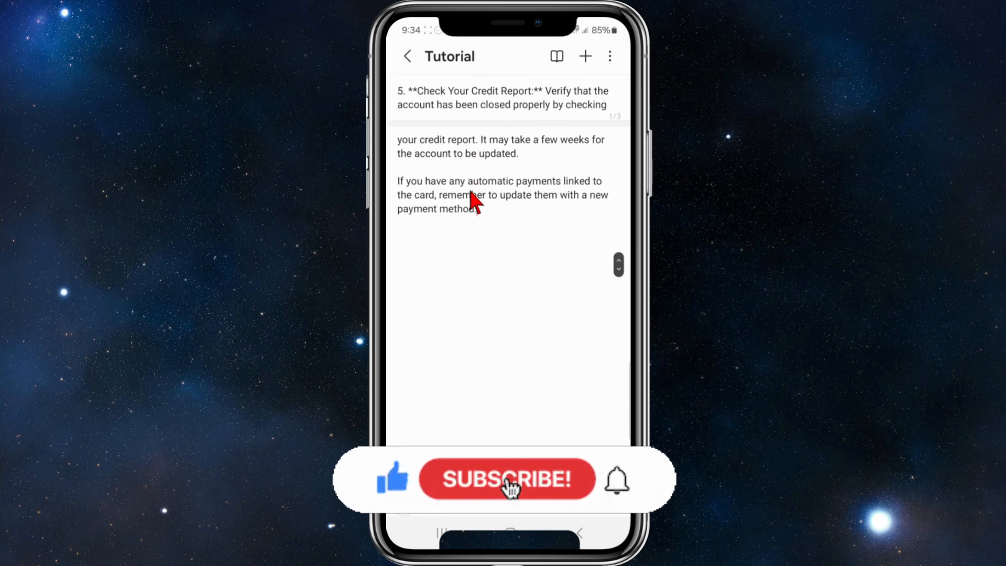
left_click(508, 479)
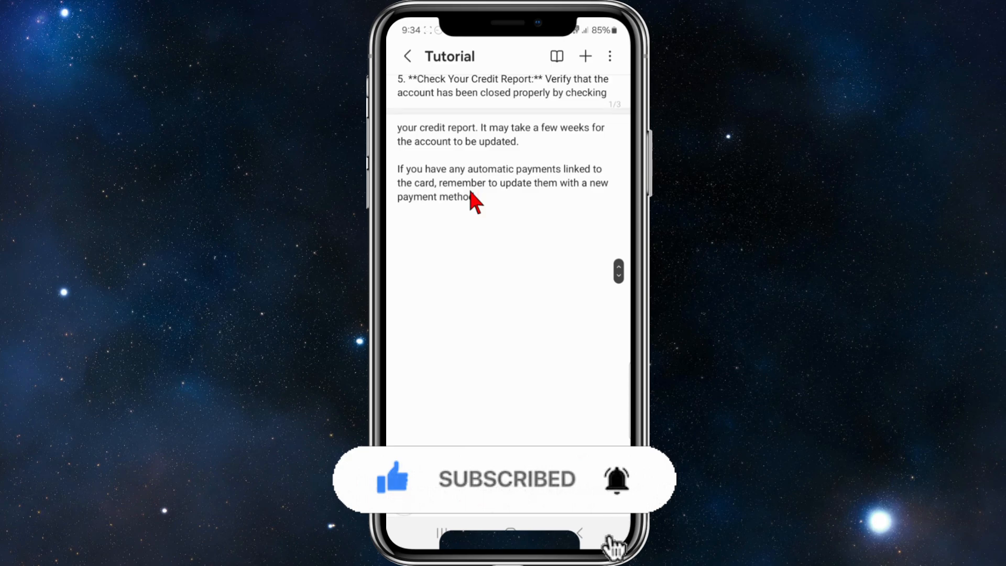